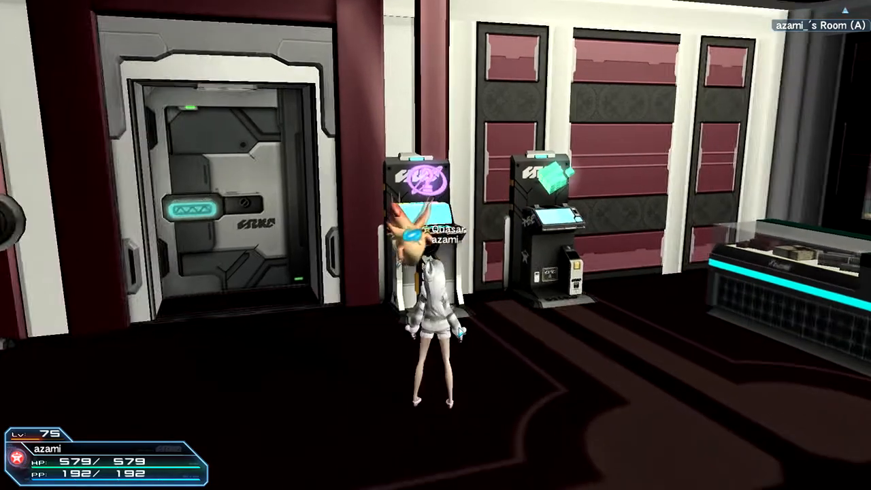
At the craft terminal, start a Crafter Search from Craft Information.
{"action": "left_click", "coordinate": [422, 190]}
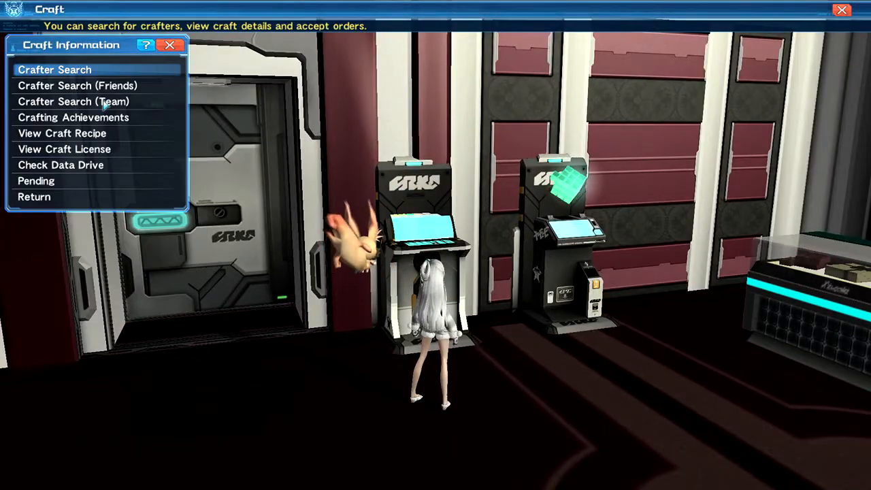
{"action": "mouse_move", "coordinate": [100, 74]}
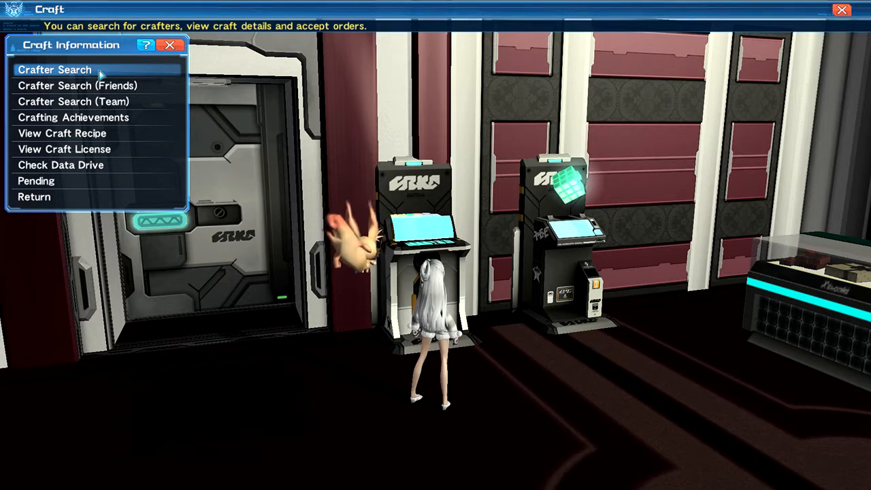
{"action": "left_click", "coordinate": [54, 70]}
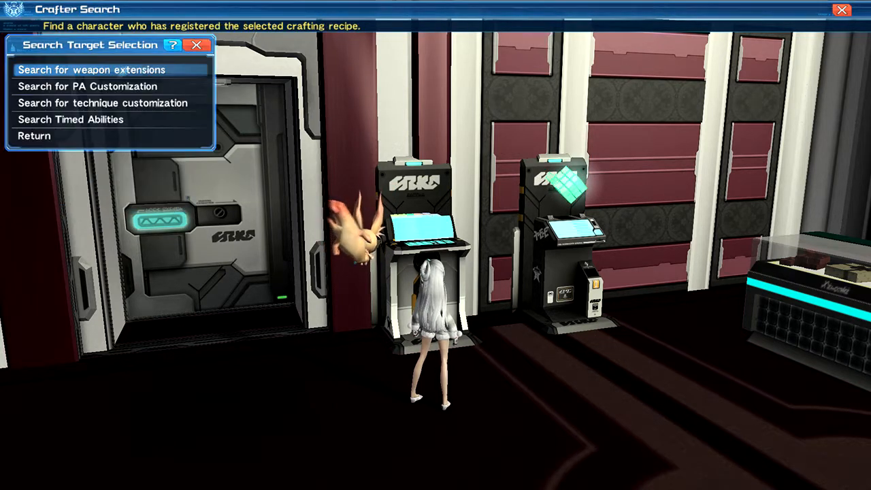
Pick technique customization as the search target and browse the Foie, Gifoie, Rafoie list.
{"action": "left_click", "coordinate": [102, 103]}
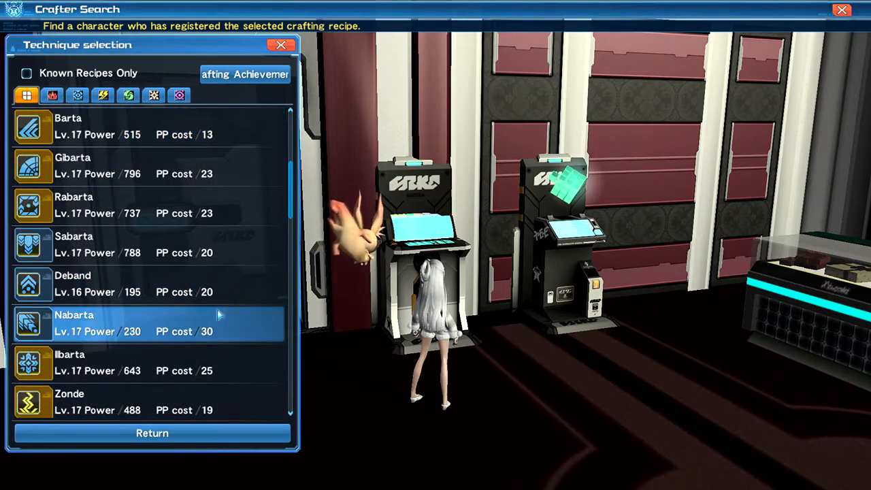
{"action": "scroll", "scroll_direction": "down", "scroll_amount": 3}
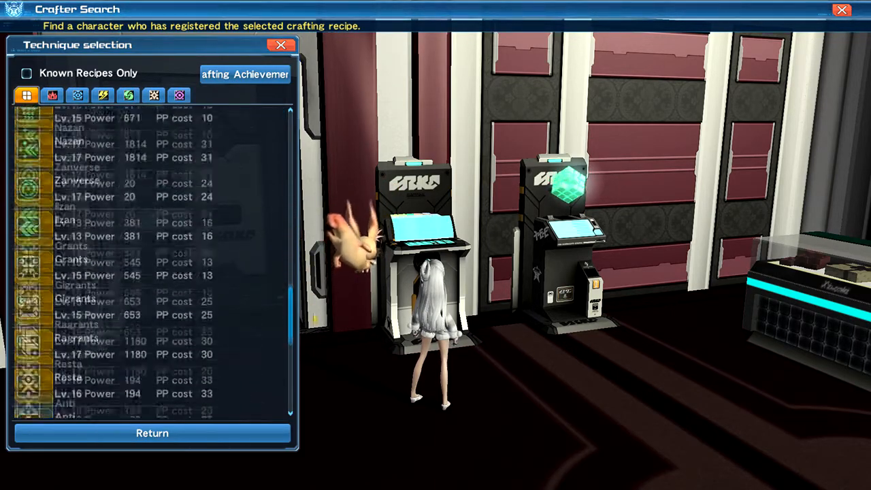
{"action": "scroll", "scroll_direction": "down", "scroll_amount": 3}
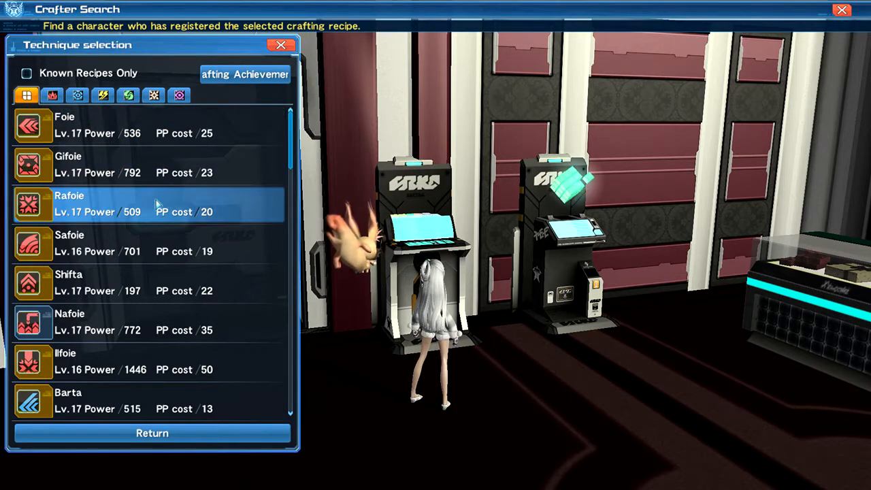
{"action": "left_click", "coordinate": [136, 126]}
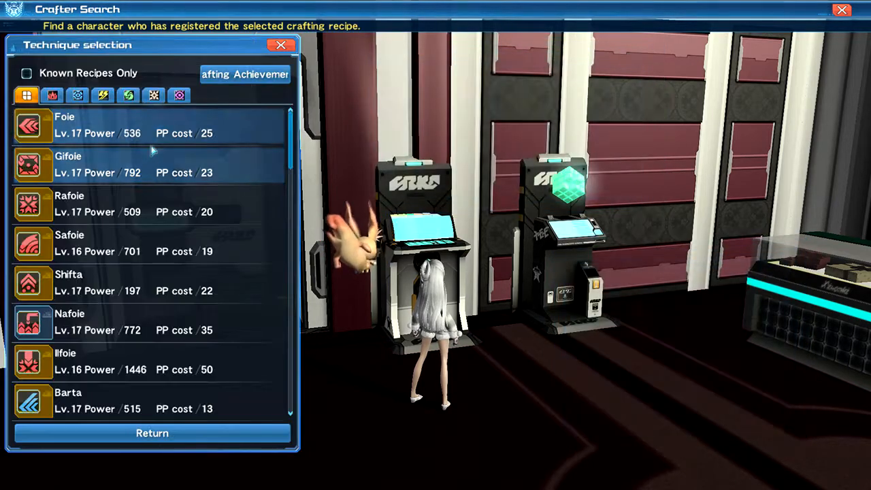
{"action": "left_click", "coordinate": [136, 204]}
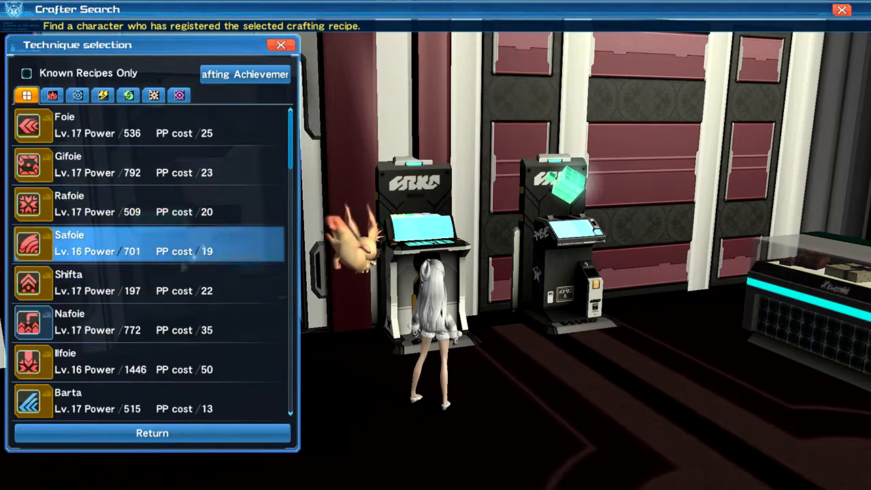
{"action": "left_click", "coordinate": [65, 126]}
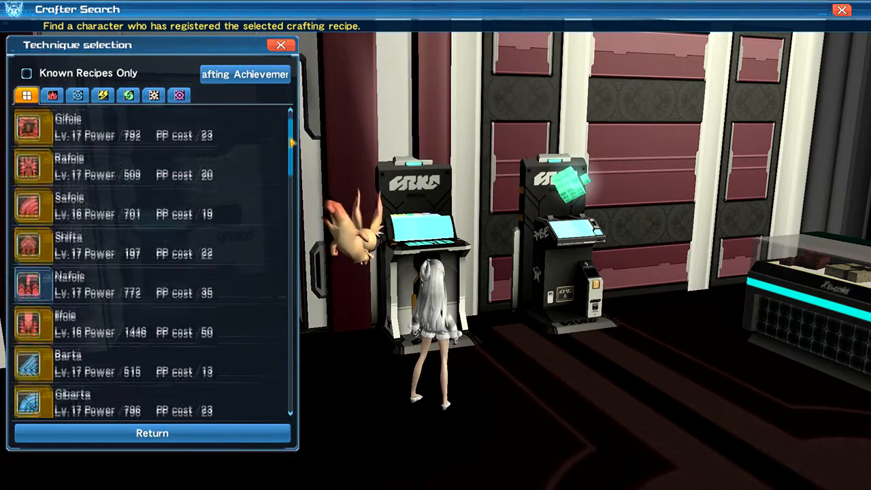
{"action": "left_click", "coordinate": [68, 245]}
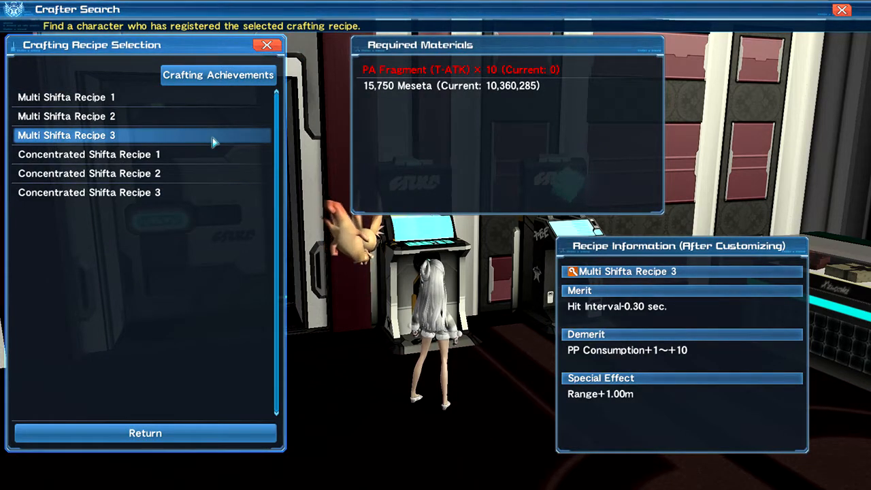
{"action": "left_click", "coordinate": [89, 192]}
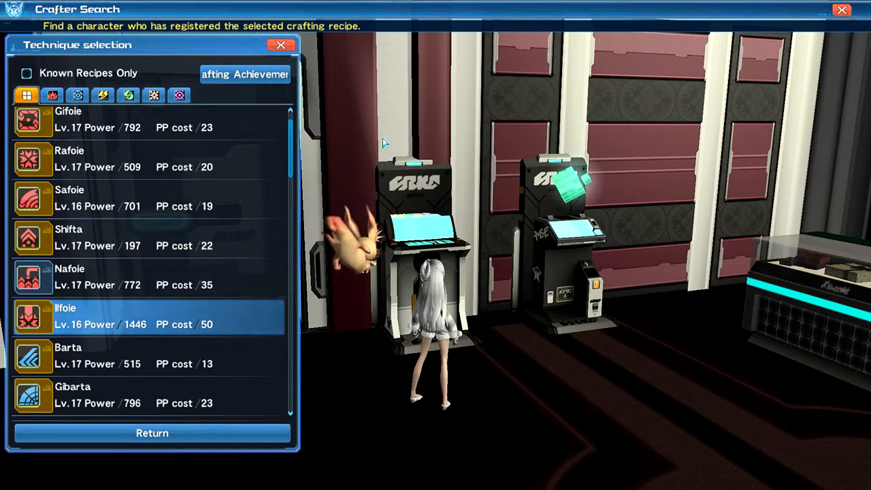
{"action": "scroll", "scroll_direction": "down", "scroll_amount": 3}
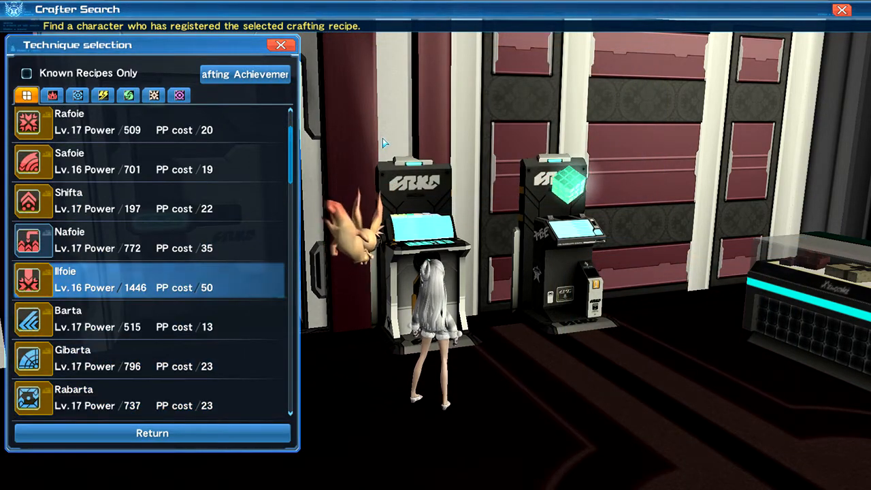
{"action": "left_click", "coordinate": [136, 279]}
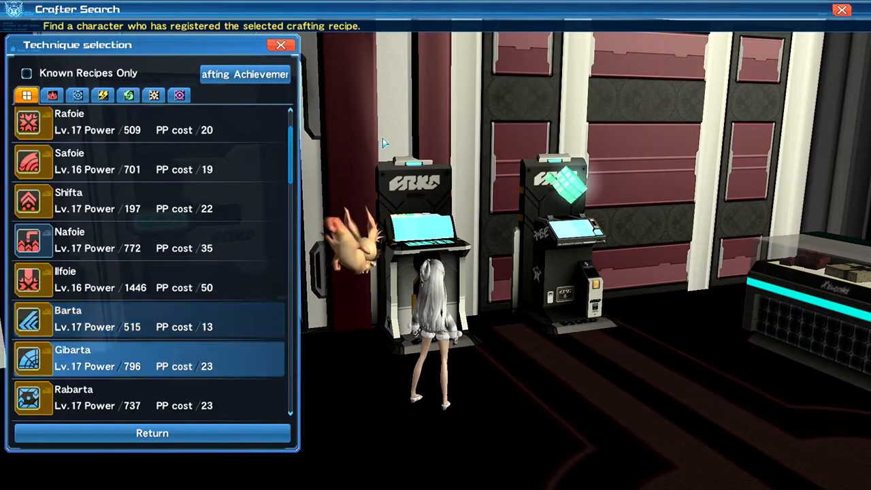
{"action": "scroll", "scroll_direction": "down", "scroll_amount": 3}
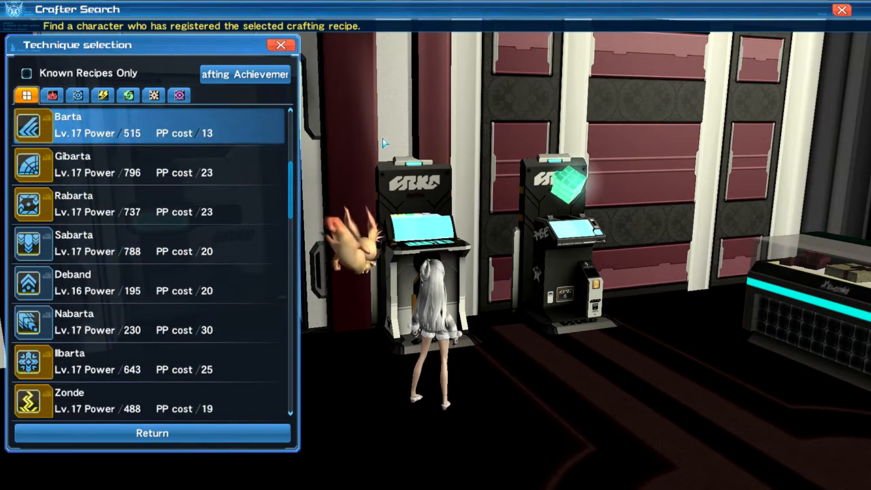
{"action": "left_click", "coordinate": [150, 165]}
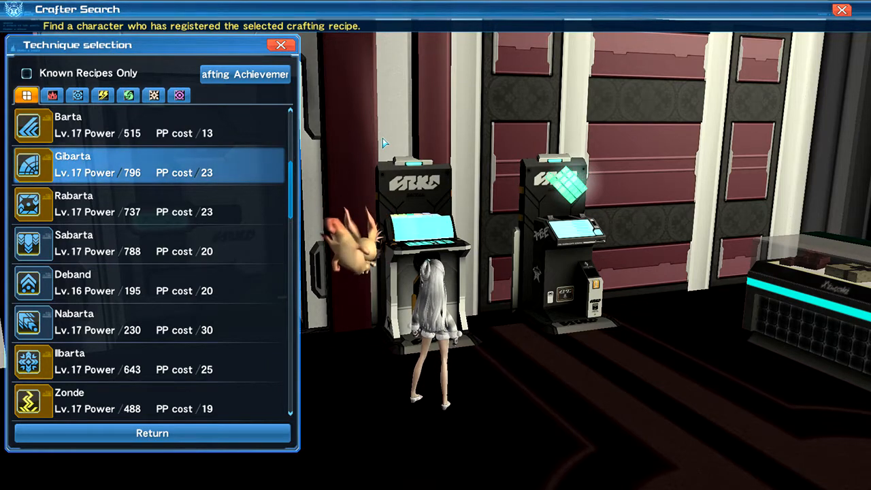
{"action": "left_click", "coordinate": [73, 283]}
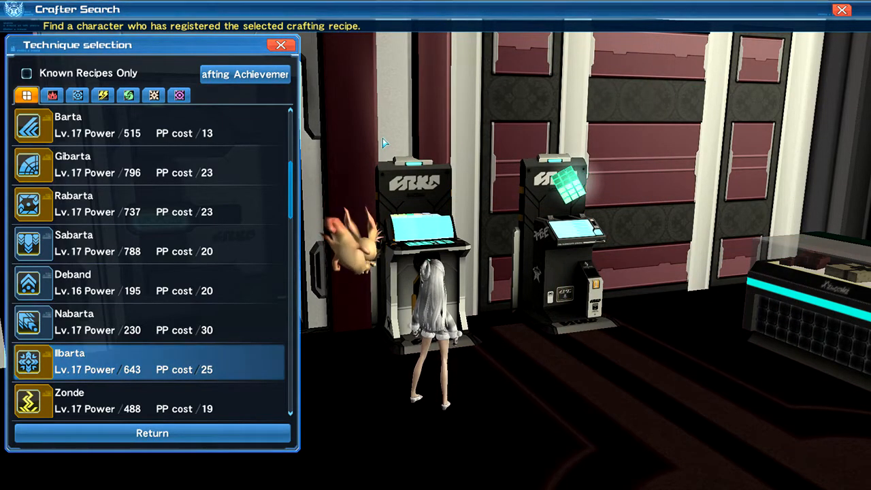
{"action": "scroll", "scroll_direction": "down", "scroll_amount": 3}
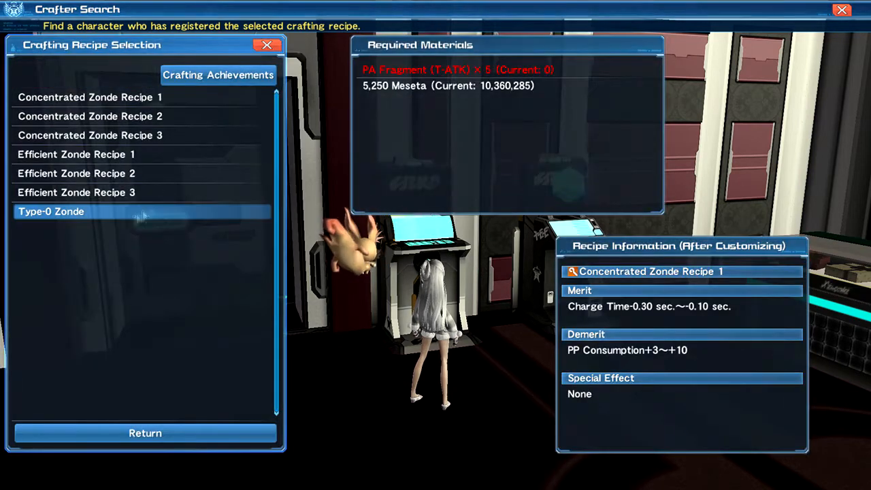
View Type-0 Zonde recipe details, leave Zonde, and open Razonde's Supercharged Recipe 1.
{"action": "left_click", "coordinate": [51, 211]}
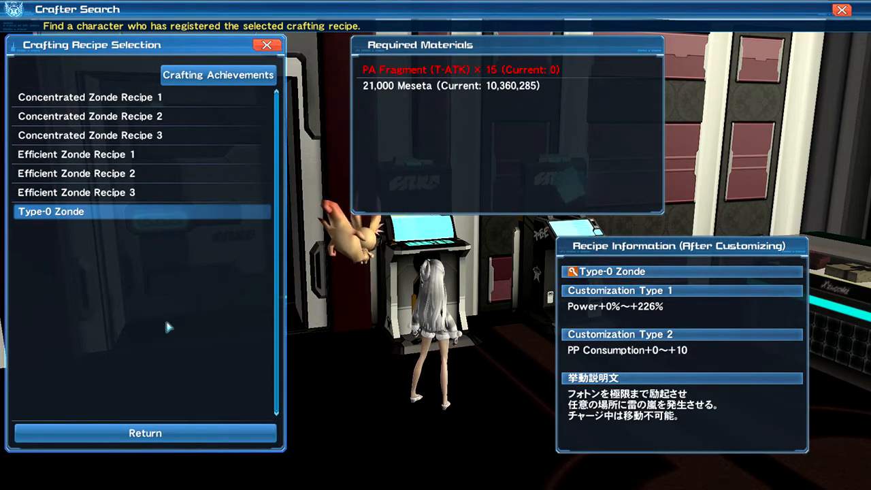
{"action": "mouse_move", "coordinate": [197, 358]}
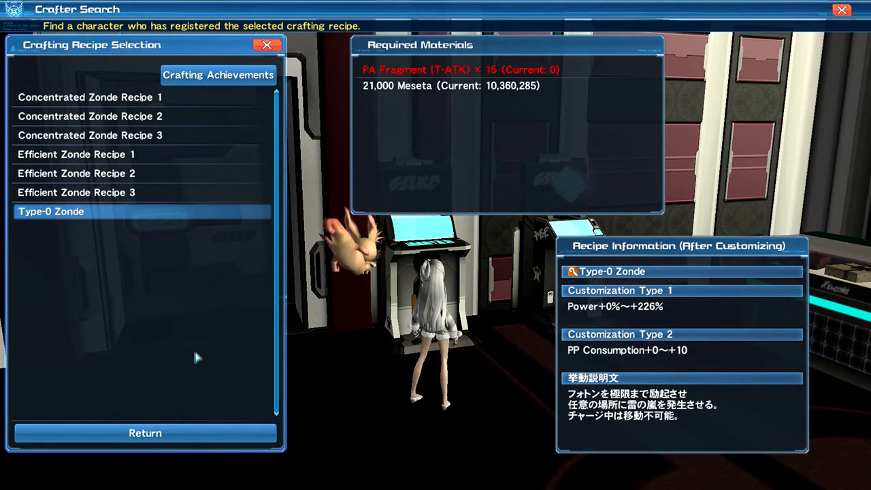
{"action": "mouse_move", "coordinate": [242, 368]}
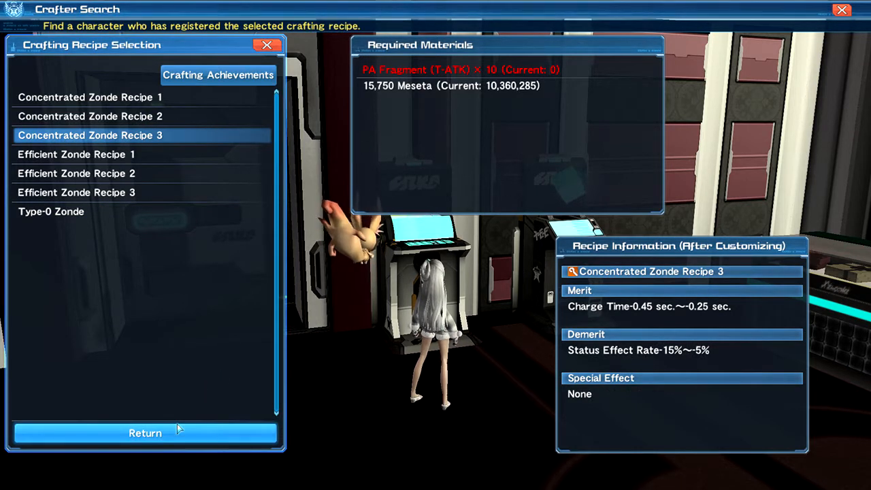
{"action": "left_click", "coordinate": [51, 211]}
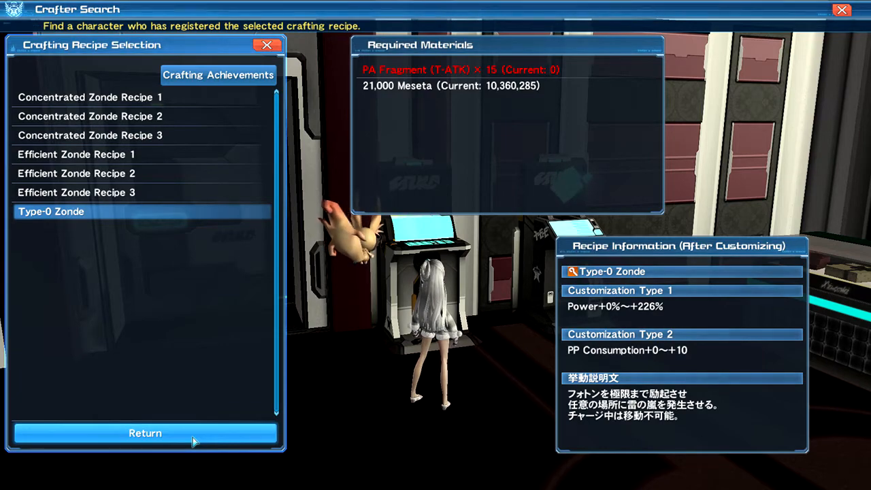
{"action": "left_click", "coordinate": [144, 432]}
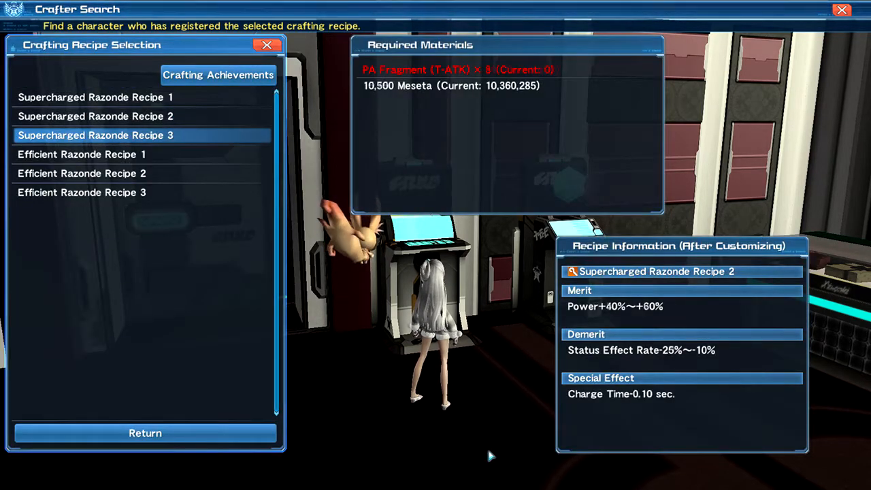
{"action": "left_click", "coordinate": [96, 135]}
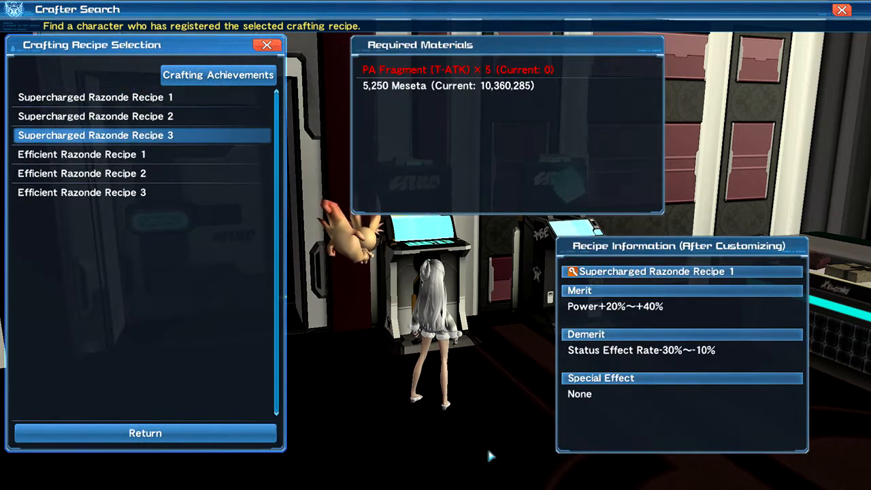
Open the Zan recipes, go back, open Razan, then return to the technique list.
{"action": "left_click", "coordinate": [81, 192]}
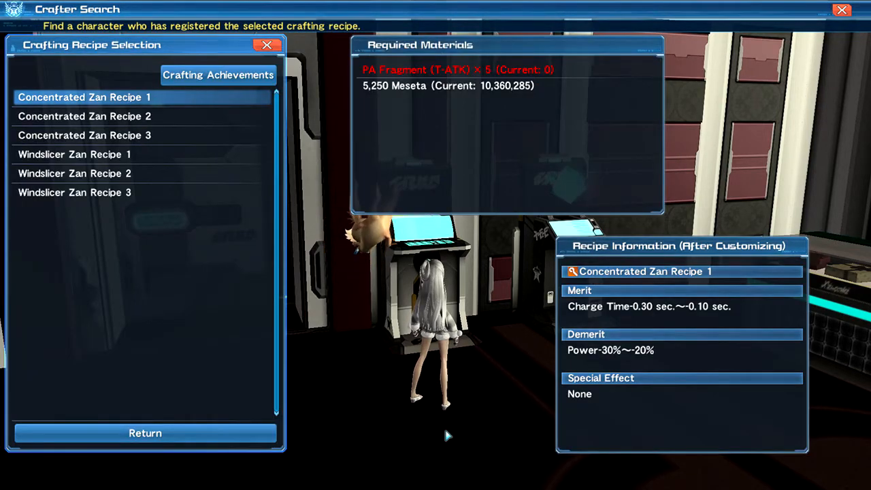
{"action": "left_click", "coordinate": [84, 135]}
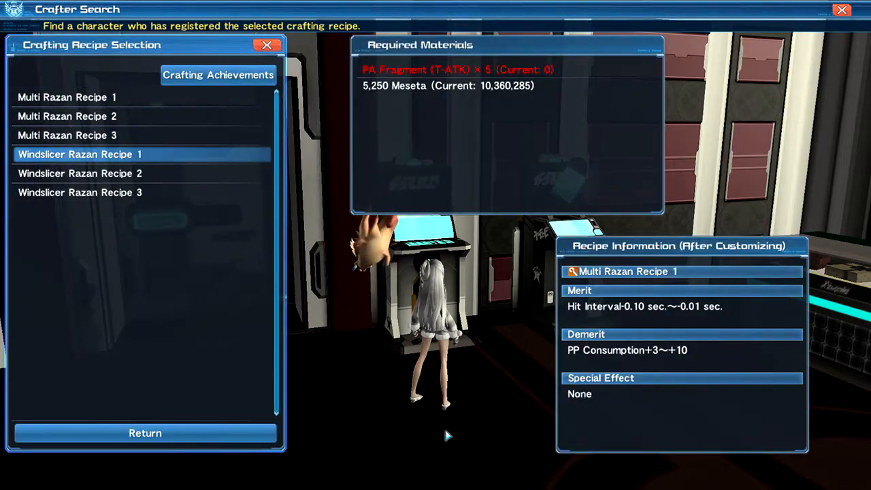
{"action": "left_click", "coordinate": [67, 135]}
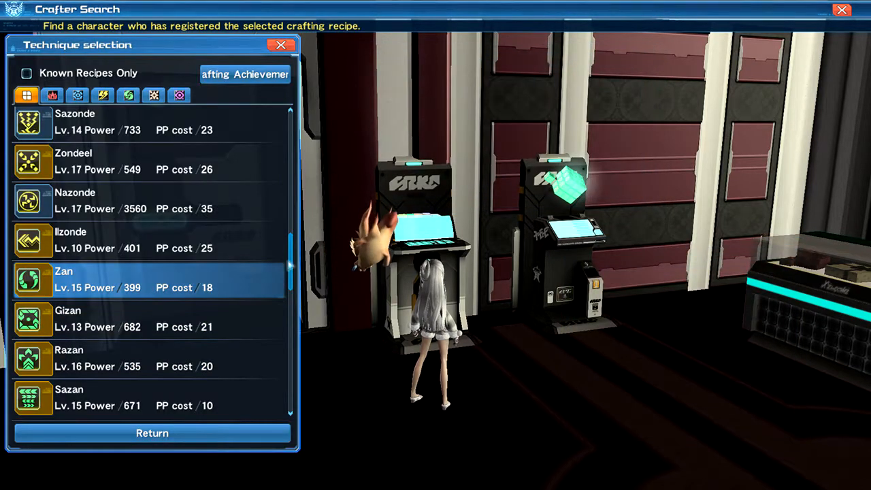
Scroll past the wind techniques and view the Ilzan recipe options.
{"action": "scroll", "scroll_direction": "down", "scroll_amount": 3}
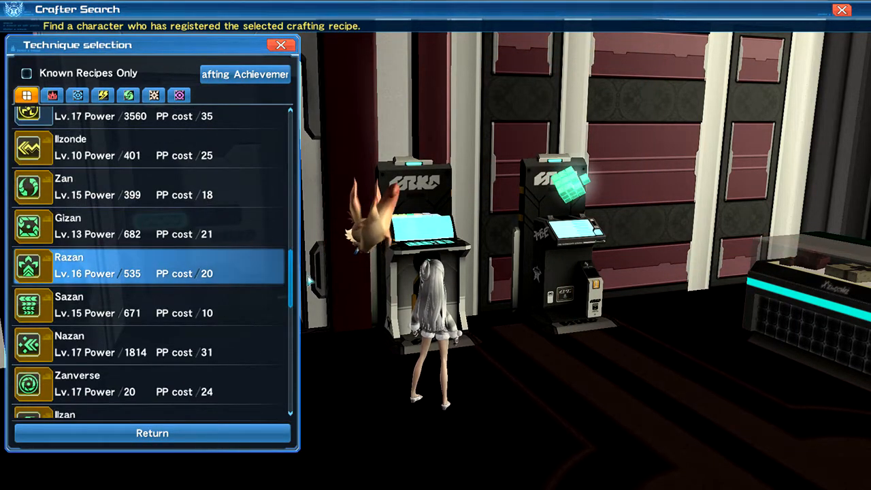
{"action": "scroll", "scroll_direction": "down", "scroll_amount": 3}
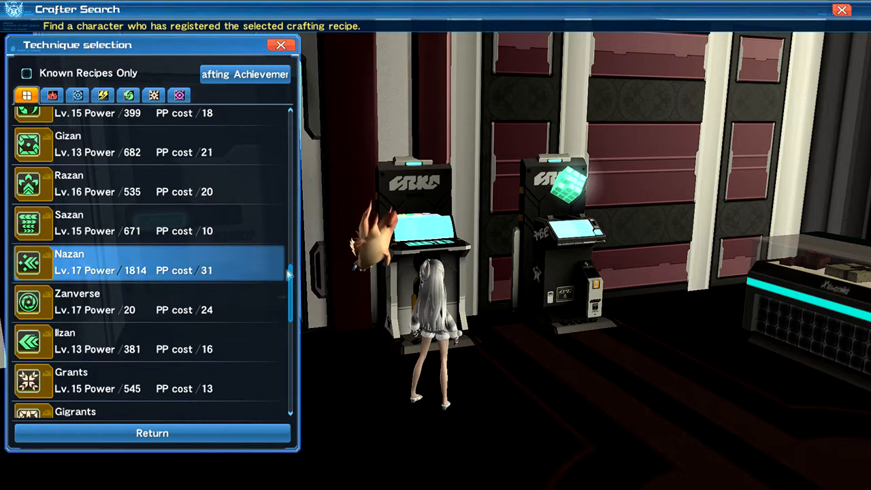
{"action": "scroll", "scroll_direction": "down", "scroll_amount": 3}
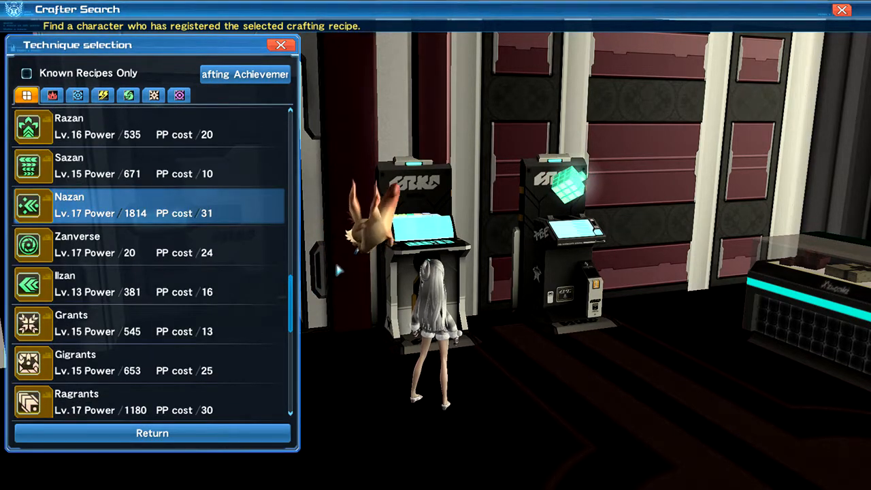
{"action": "left_click", "coordinate": [77, 245]}
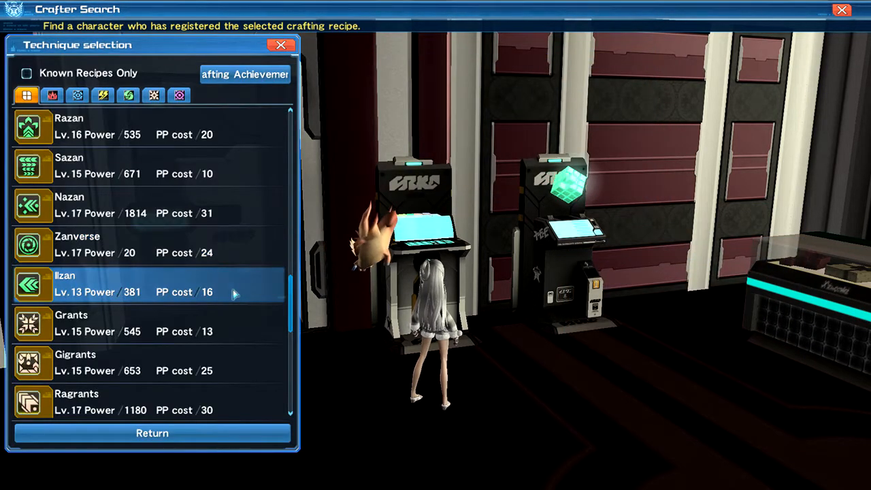
{"action": "left_click", "coordinate": [137, 283]}
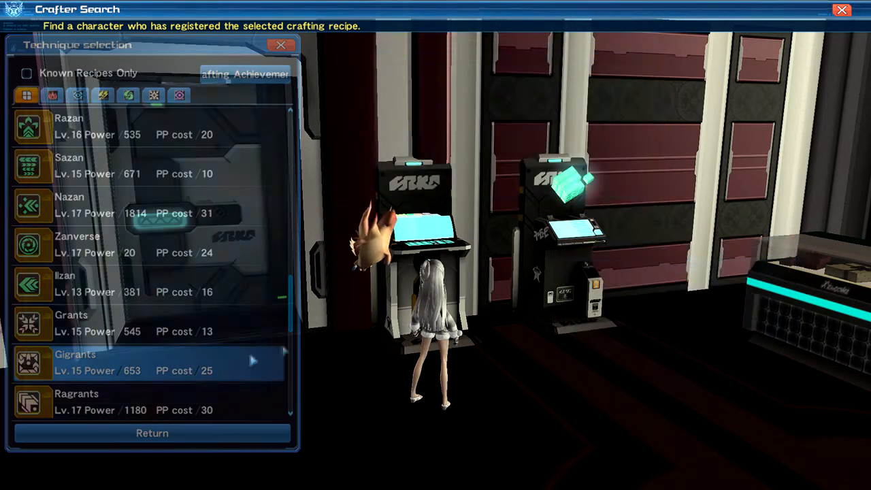
Scroll further down to the light techniques and open the Grants recipes.
{"action": "scroll", "scroll_direction": "down", "scroll_amount": 3}
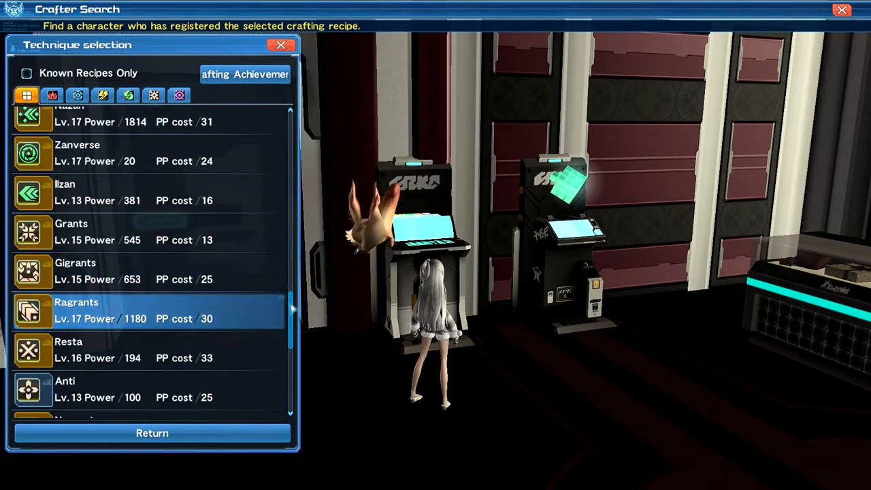
{"action": "scroll", "scroll_direction": "down", "scroll_amount": 3}
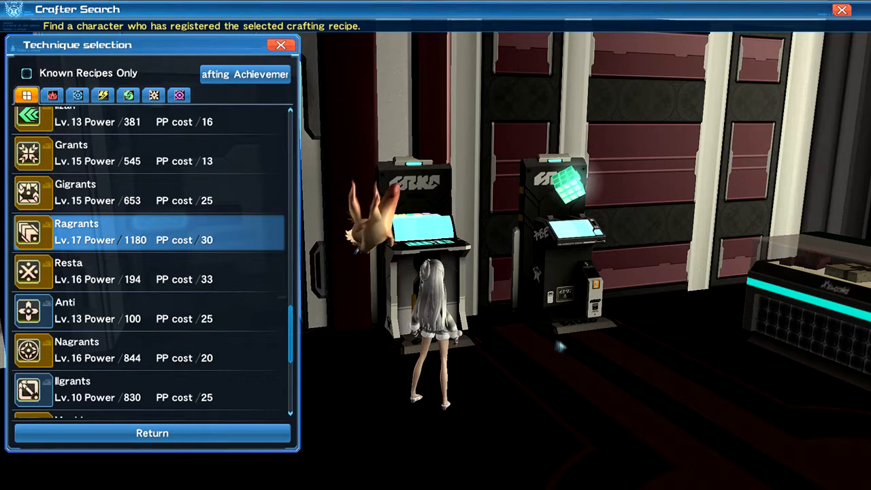
{"action": "left_click", "coordinate": [136, 192]}
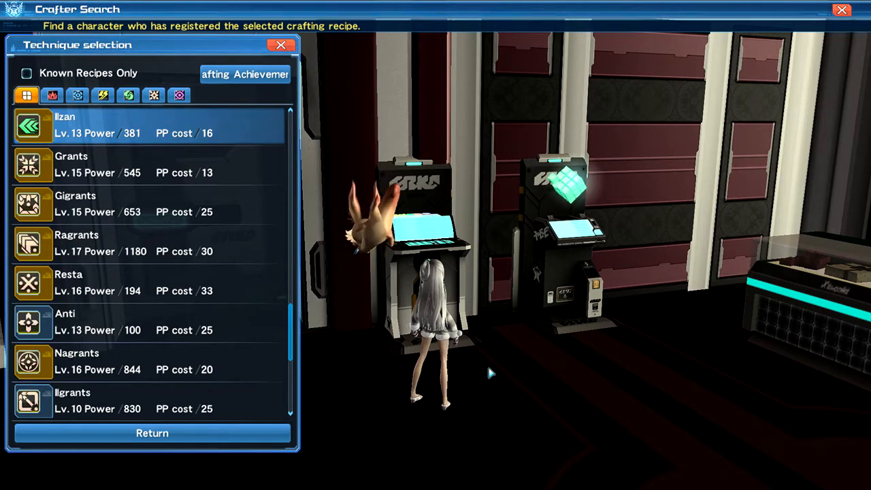
{"action": "left_click", "coordinate": [149, 164]}
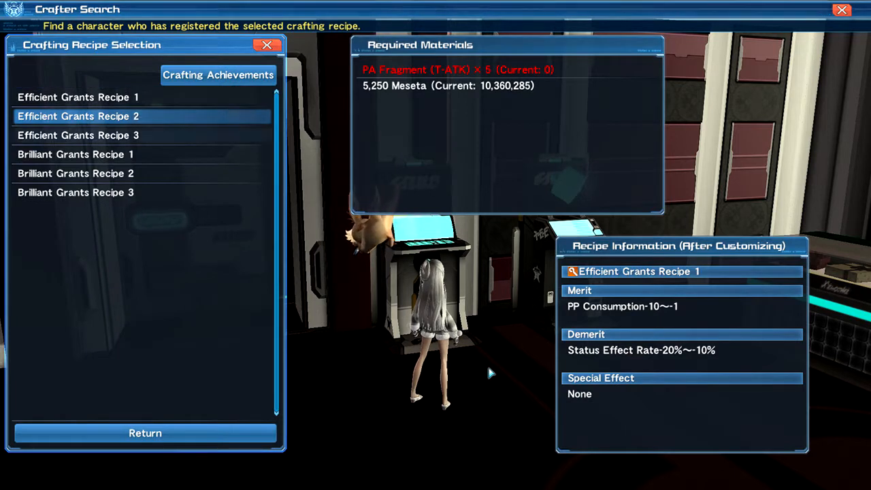
View Brilliant Grants Recipe 3 details, then return to the technique list.
{"action": "left_click", "coordinate": [75, 192]}
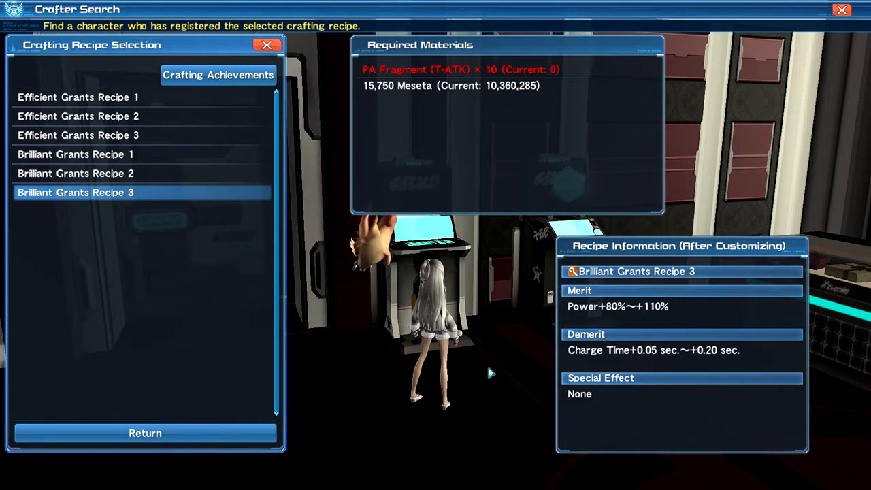
{"action": "mouse_move", "coordinate": [451, 381]}
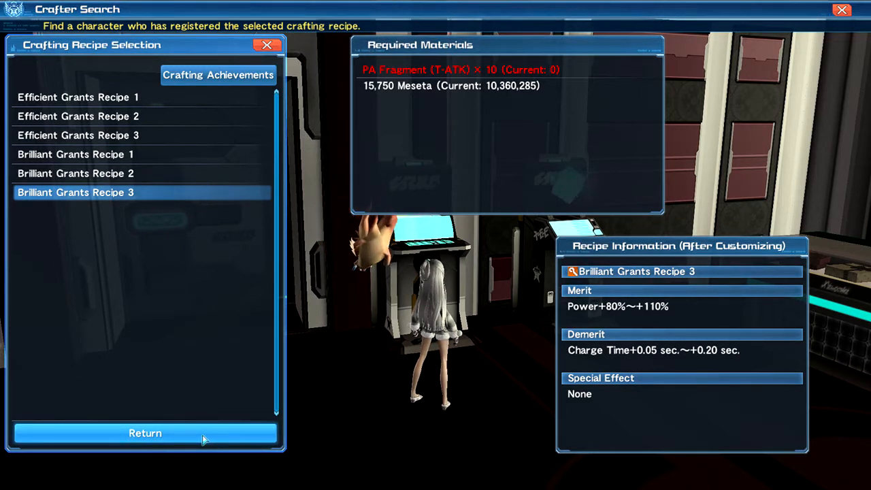
{"action": "left_click", "coordinate": [144, 433]}
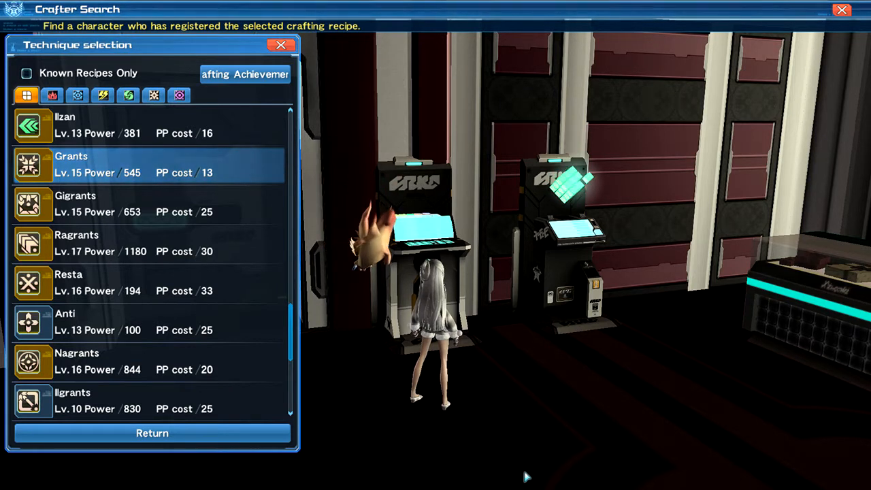
Check Brilliant Ragrants Recipe 3, then browse the Resta recipes and return.
{"action": "left_click", "coordinate": [150, 243]}
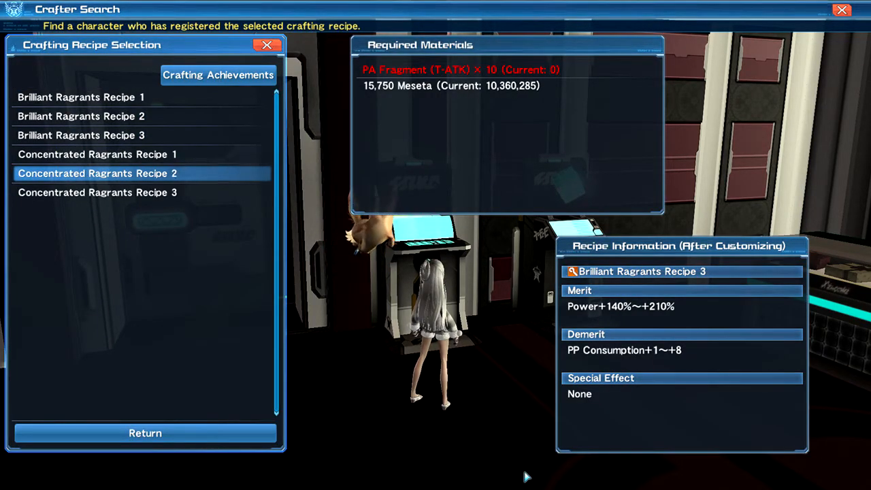
{"action": "left_click", "coordinate": [98, 192]}
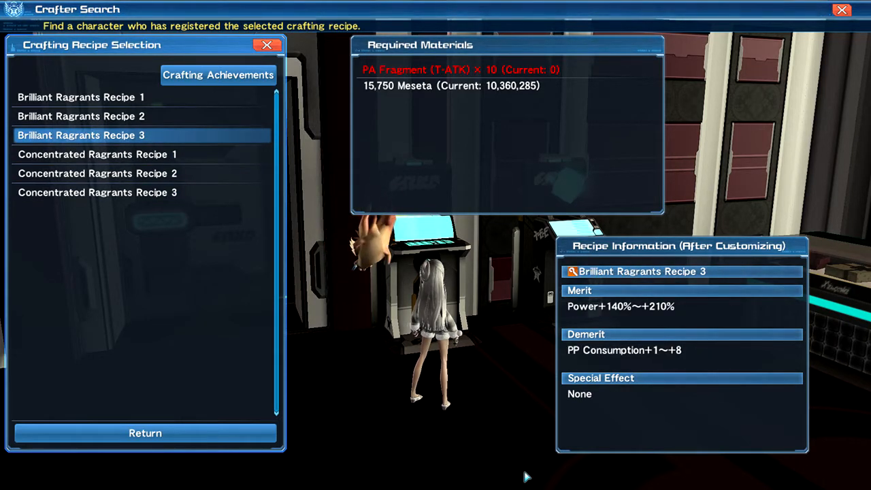
{"action": "left_click", "coordinate": [98, 192]}
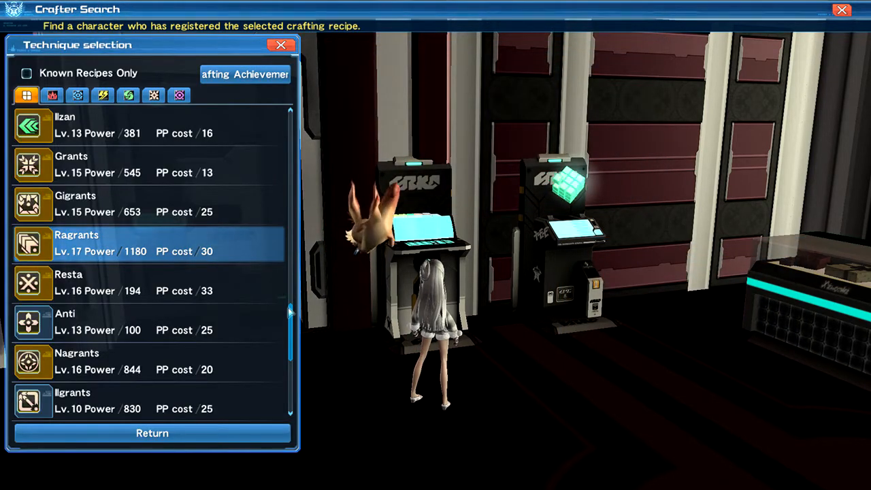
{"action": "scroll", "scroll_direction": "down", "scroll_amount": 3}
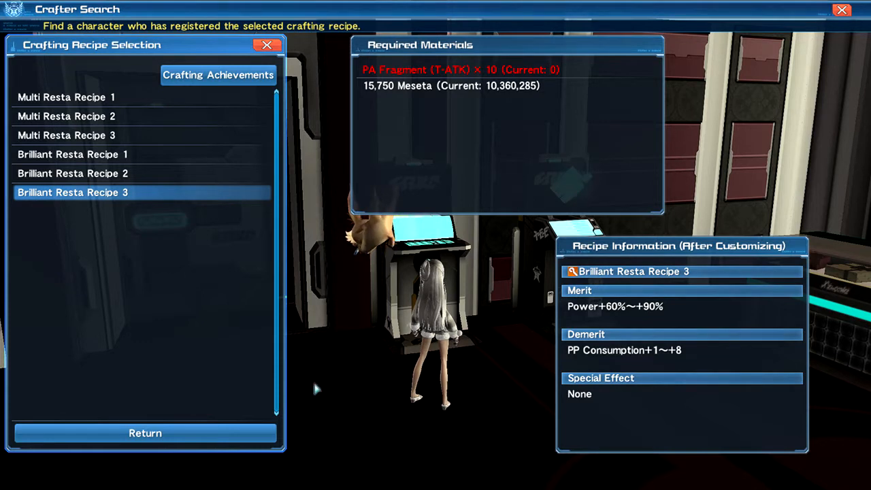
{"action": "mouse_move", "coordinate": [324, 358]}
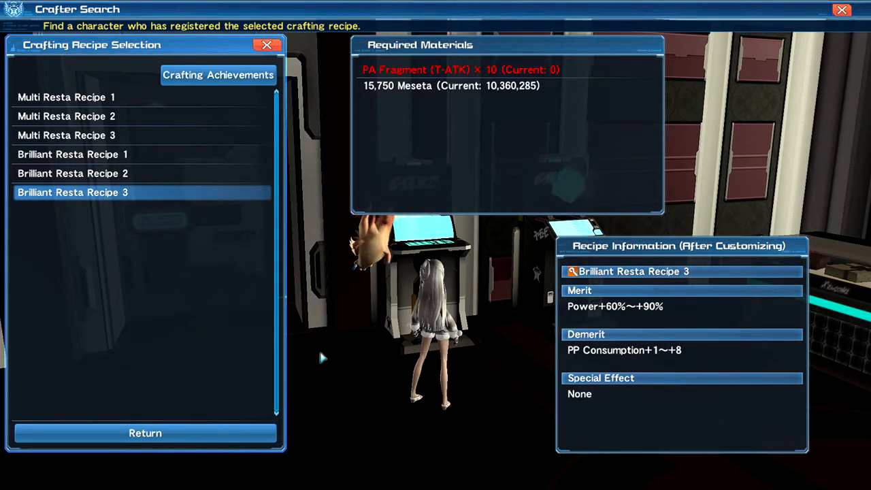
{"action": "mouse_move", "coordinate": [232, 433]}
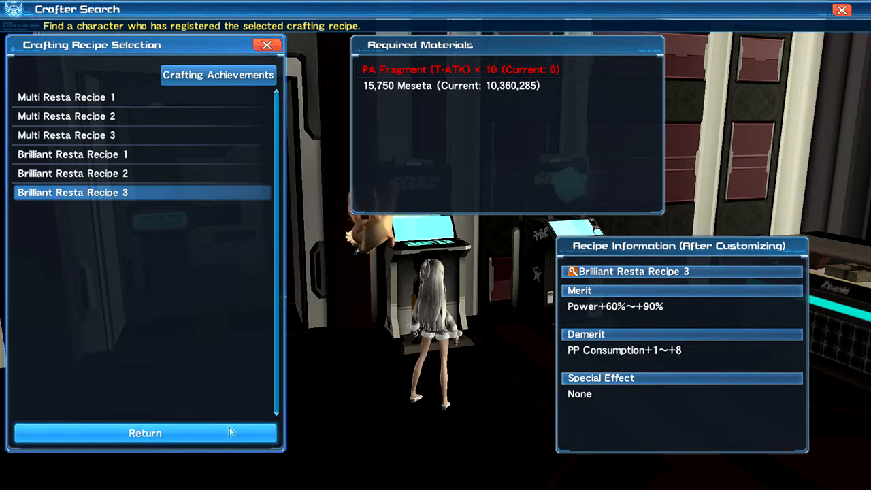
{"action": "left_click", "coordinate": [145, 432]}
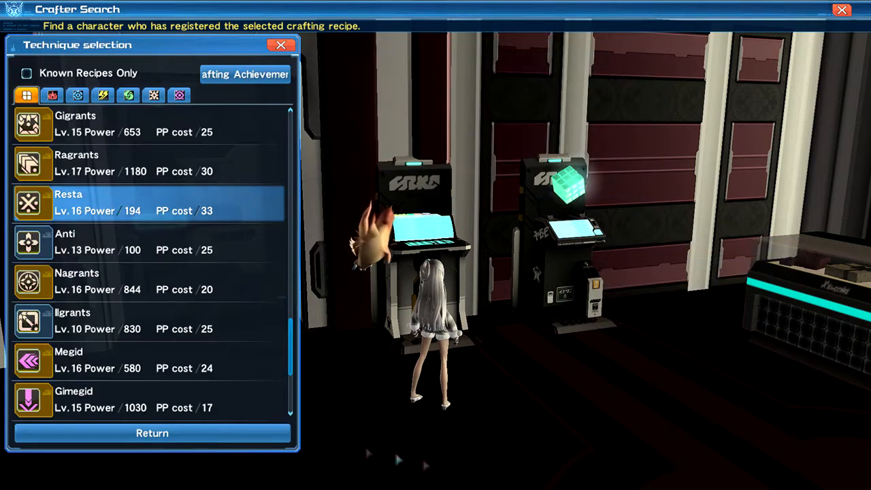
View Concentrated Anti Recipes 1 and 3 and Efficient Anti Recipe 3.
{"action": "left_click", "coordinate": [65, 242]}
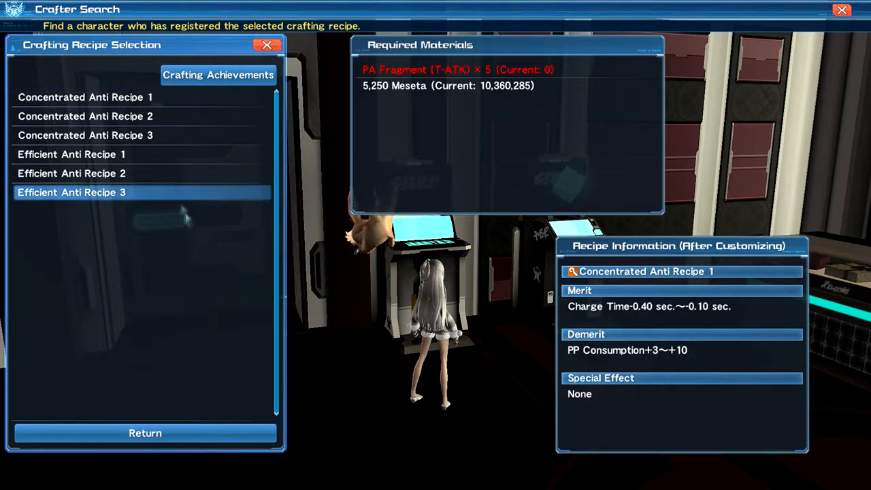
{"action": "left_click", "coordinate": [85, 134]}
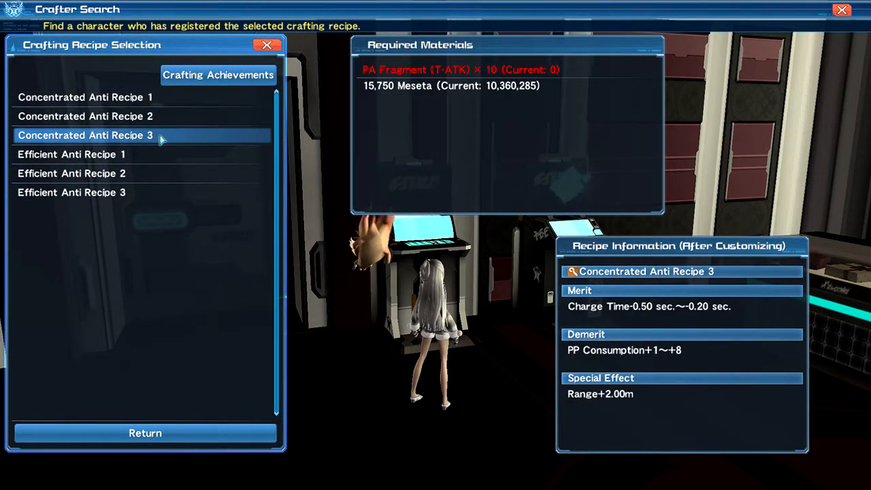
{"action": "left_click", "coordinate": [71, 192]}
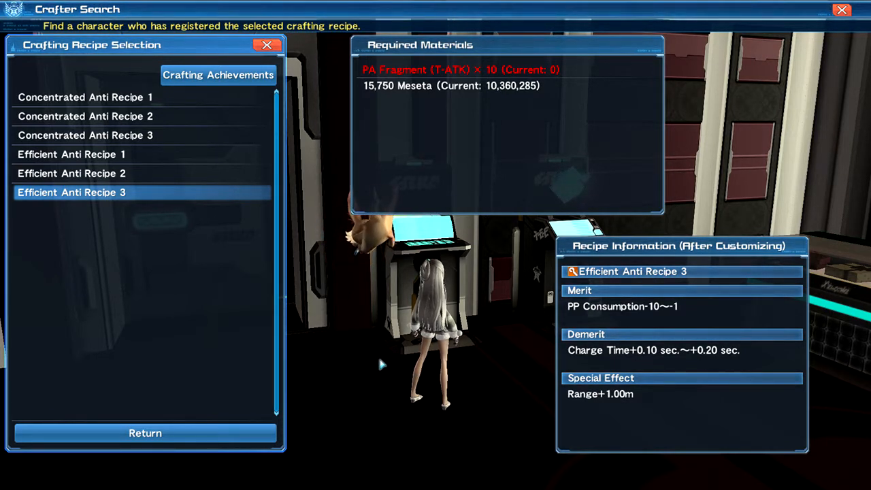
{"action": "mouse_move", "coordinate": [374, 367]}
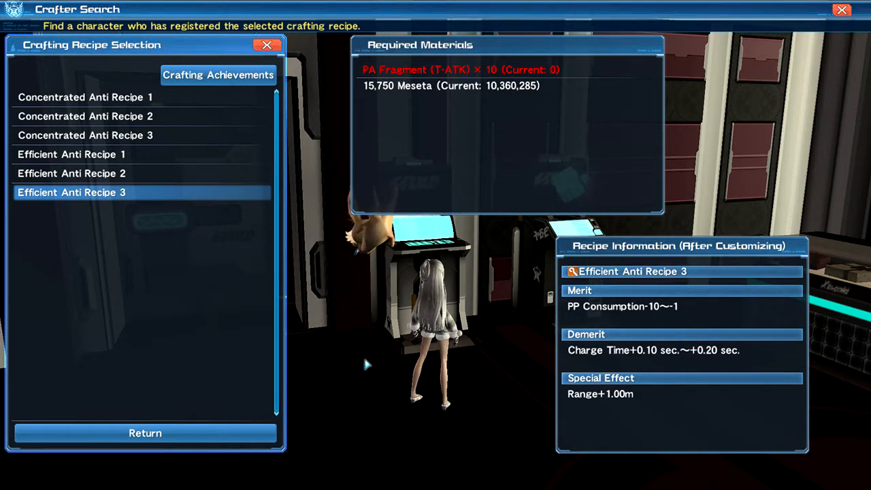
{"action": "mouse_move", "coordinate": [454, 363]}
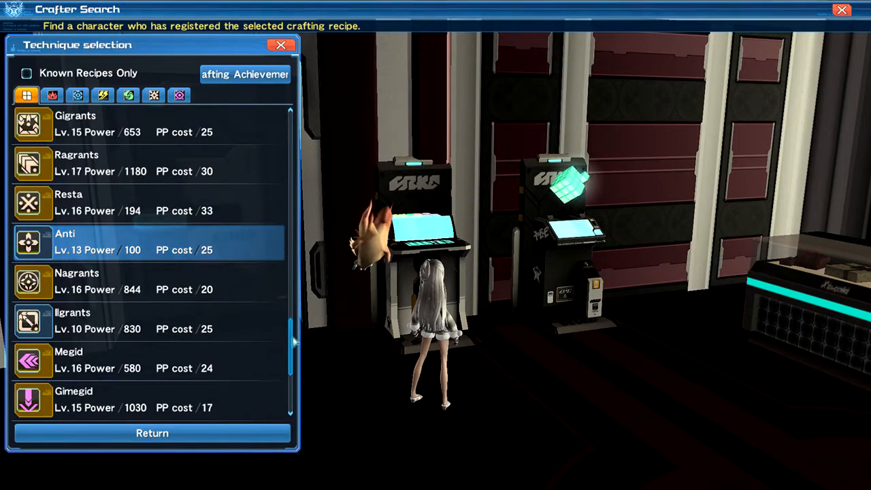
View Brilliant Nagrants Recipe 1 and Brilliant Ilgrants Recipe 1, returning after each.
{"action": "left_click", "coordinate": [77, 281]}
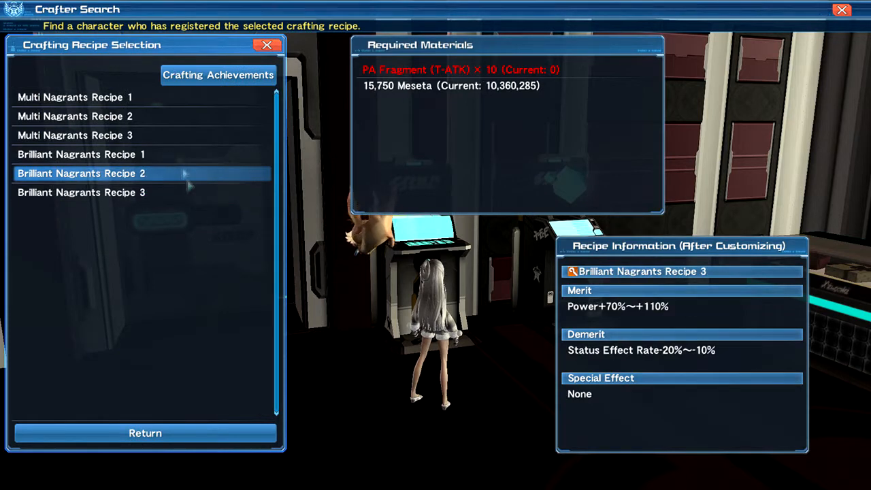
{"action": "left_click", "coordinate": [81, 154]}
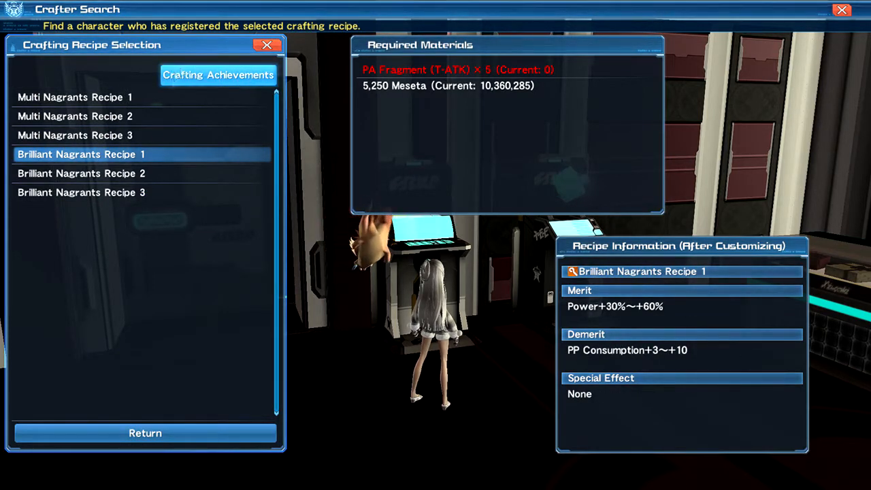
{"action": "left_click", "coordinate": [75, 135]}
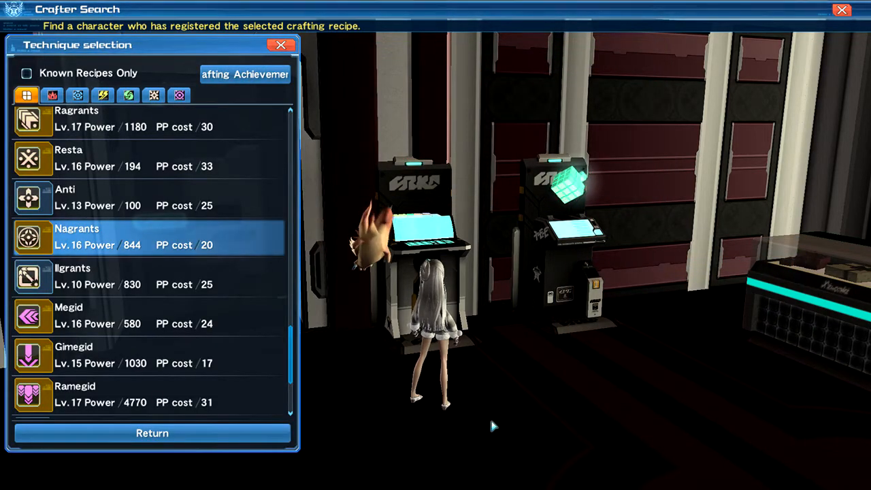
{"action": "left_click", "coordinate": [150, 275]}
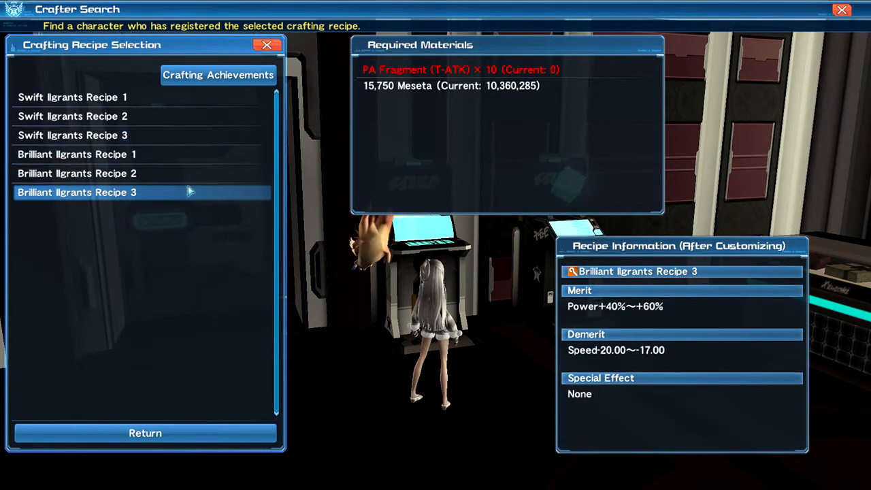
{"action": "left_click", "coordinate": [77, 154]}
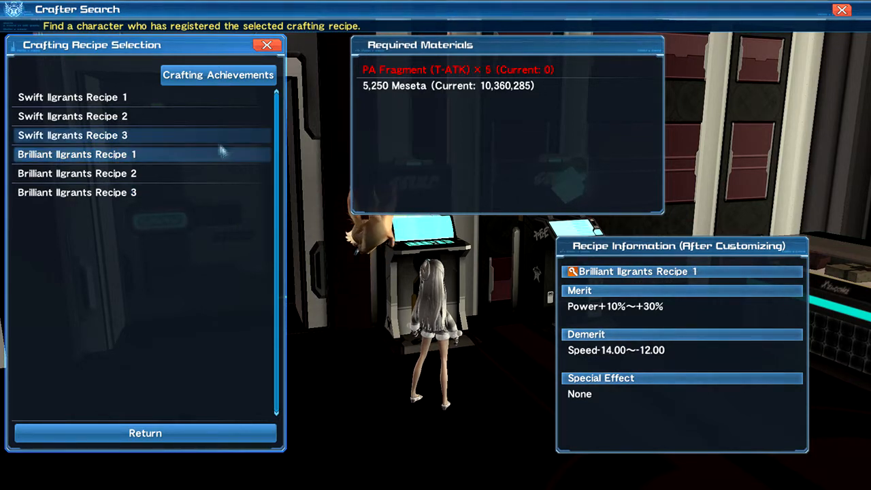
{"action": "left_click", "coordinate": [72, 135]}
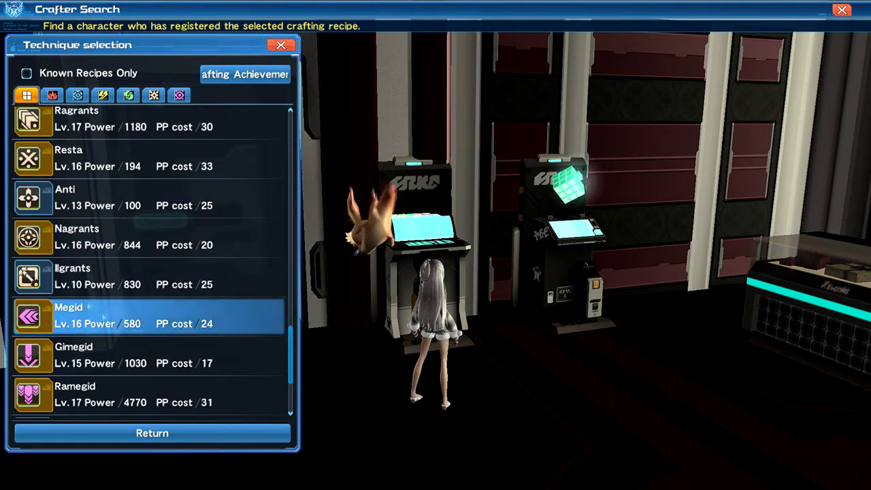
{"action": "scroll", "scroll_direction": "down", "scroll_amount": 3}
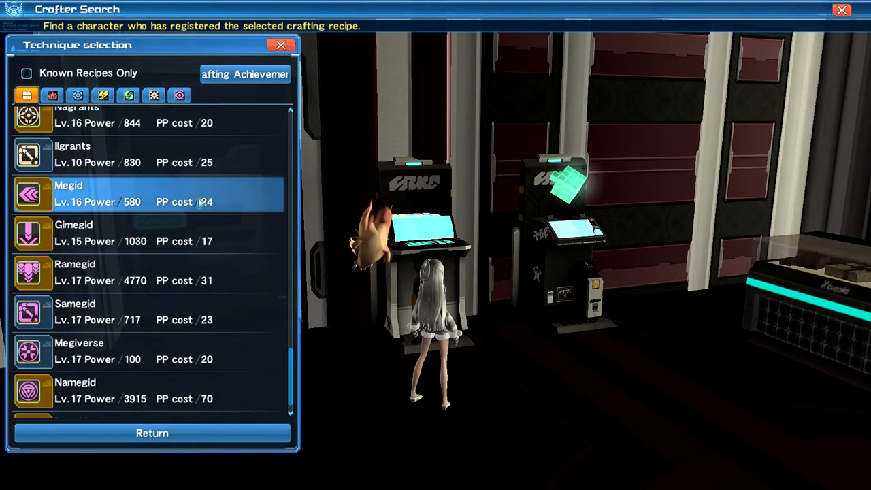
{"action": "scroll", "scroll_direction": "down", "scroll_amount": 3}
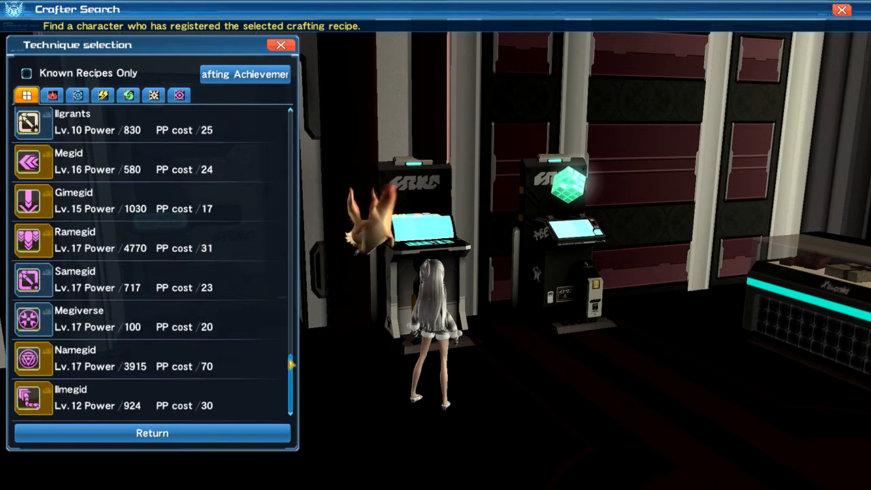
{"action": "left_click", "coordinate": [136, 162]}
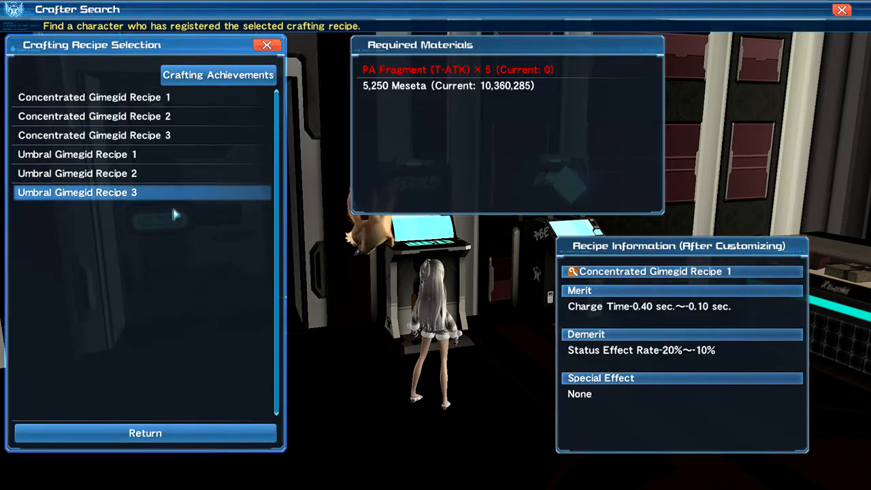
{"action": "left_click", "coordinate": [95, 135]}
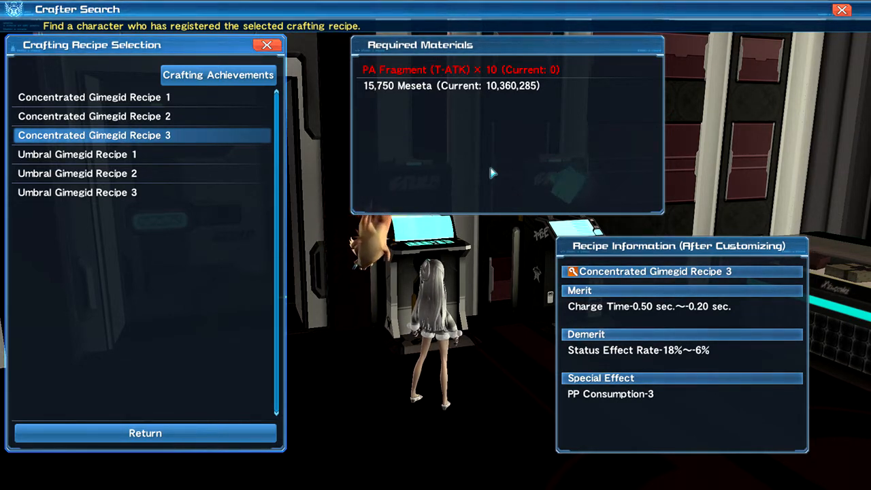
{"action": "mouse_move", "coordinate": [428, 138]}
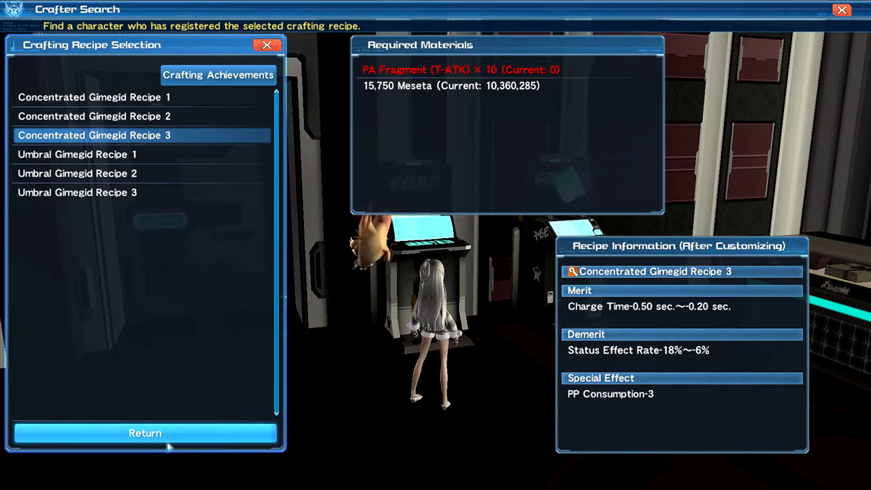
{"action": "left_click", "coordinate": [144, 432]}
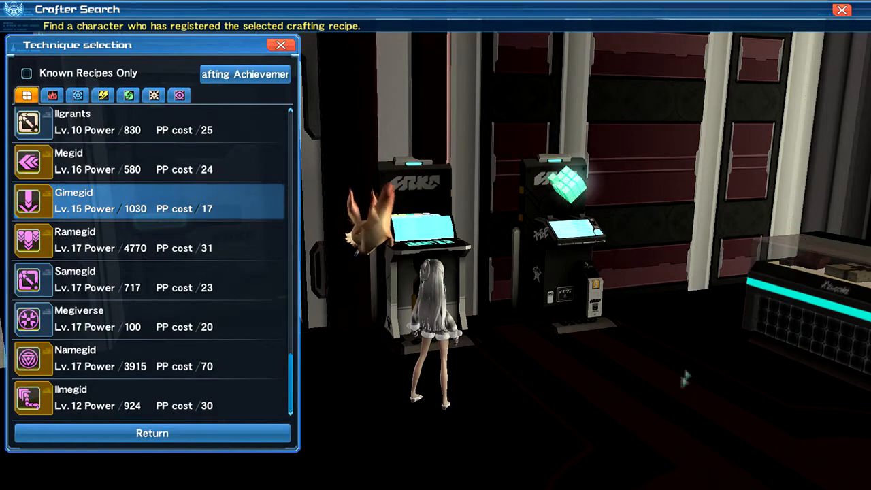
{"action": "left_click", "coordinate": [136, 357]}
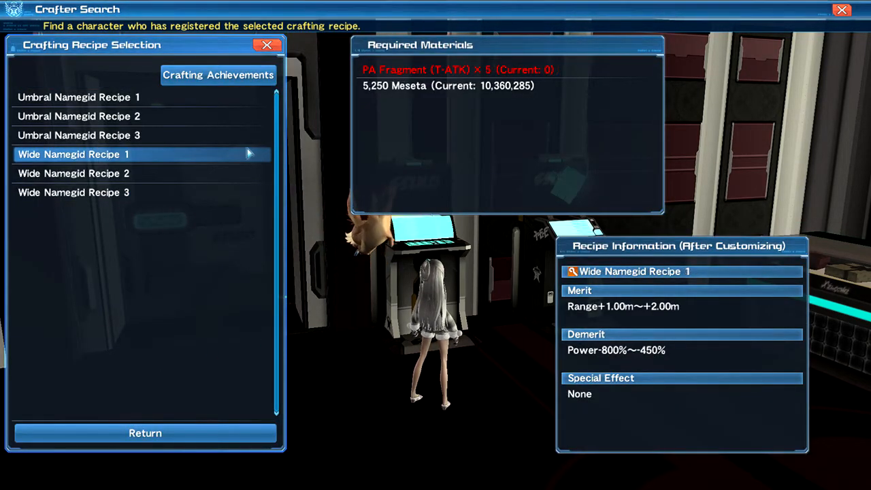
{"action": "left_click", "coordinate": [78, 135]}
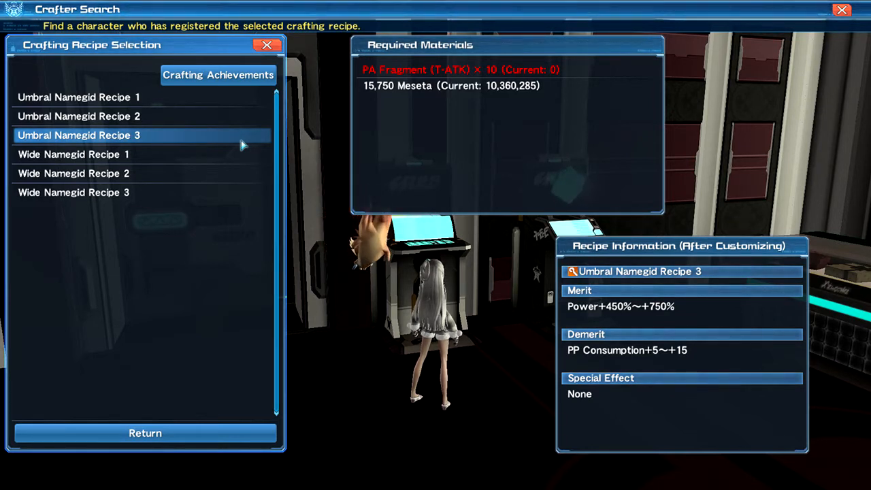
{"action": "mouse_move", "coordinate": [539, 165]}
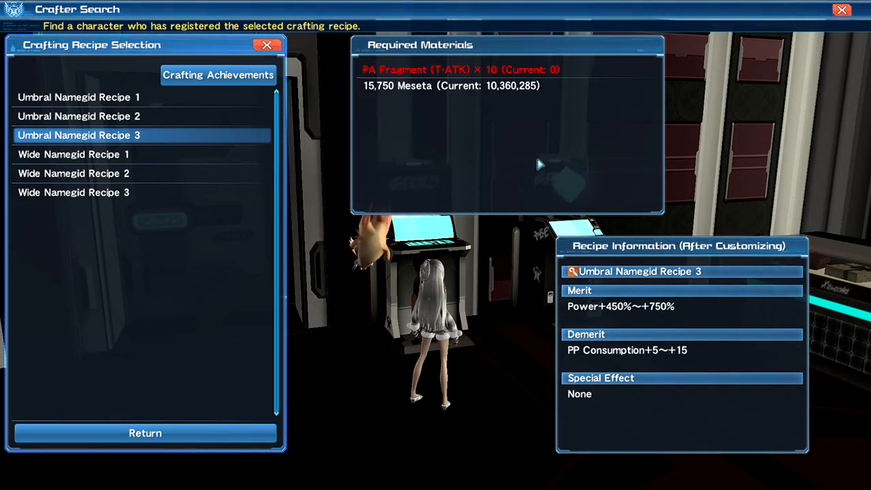
{"action": "mouse_move", "coordinate": [305, 397]}
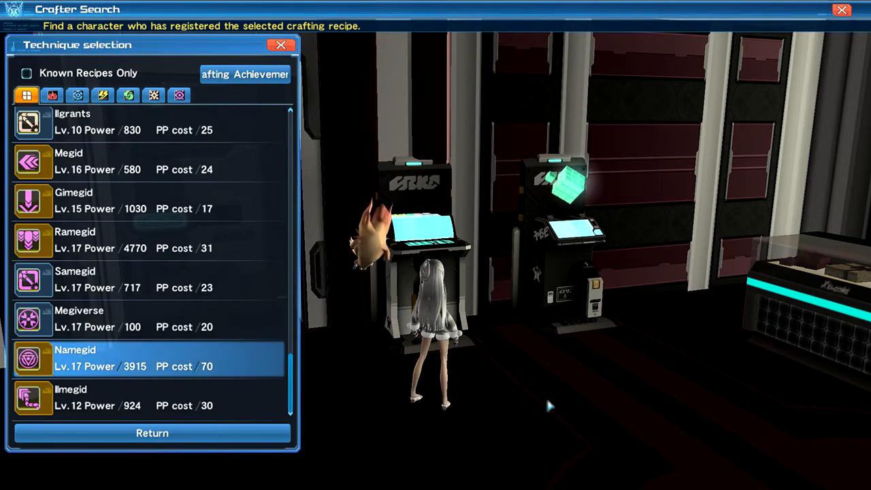
Select Ramegid in the technique list to show its Type-0 Ramegid recipe.
{"action": "left_click", "coordinate": [136, 397]}
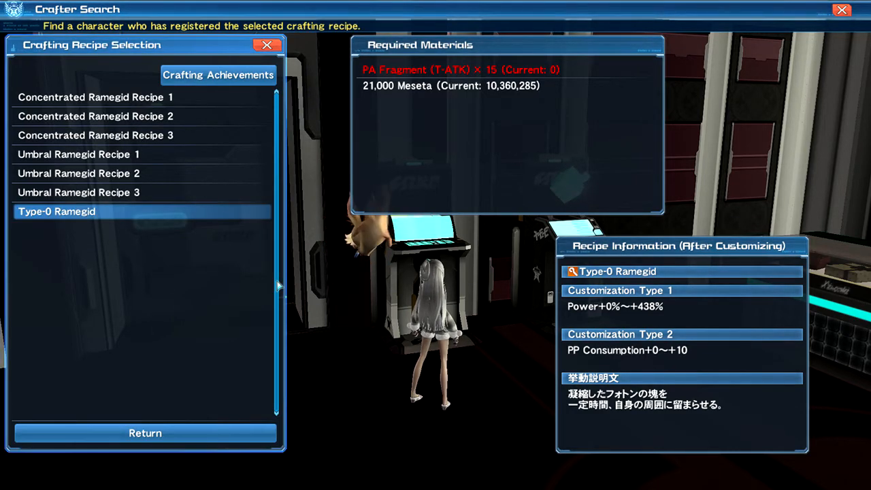
{"action": "mouse_move", "coordinate": [187, 298]}
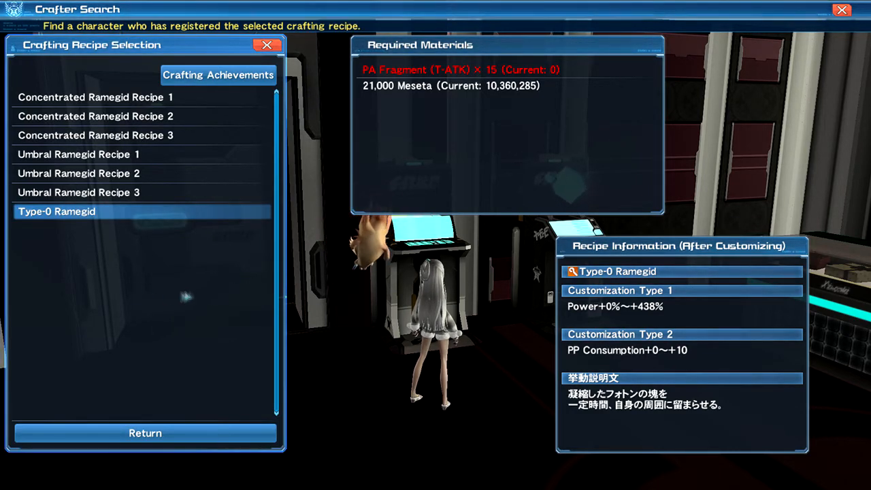